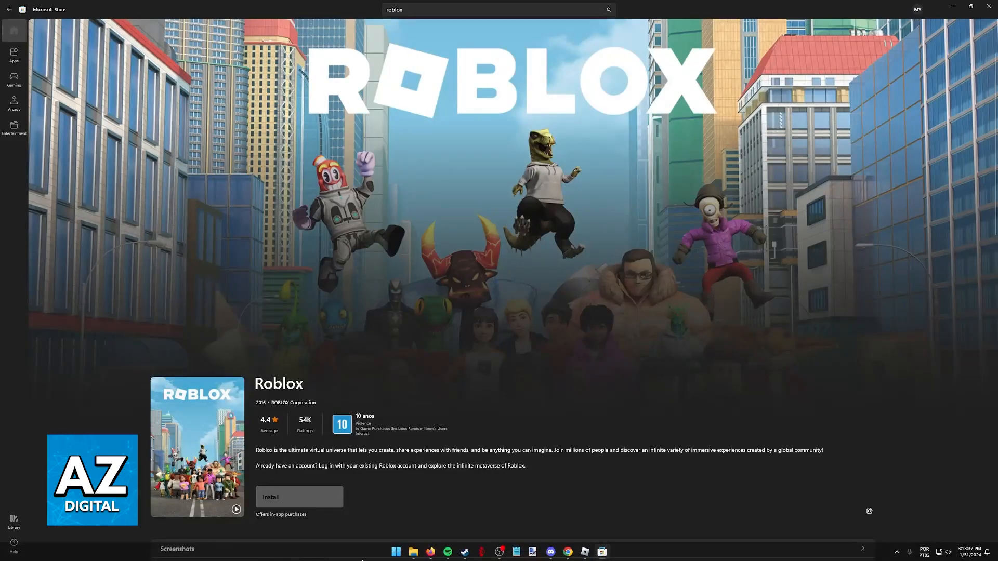
- Launch Device Manager from the Start button's quick-link system tools menu
right_click(395, 551)
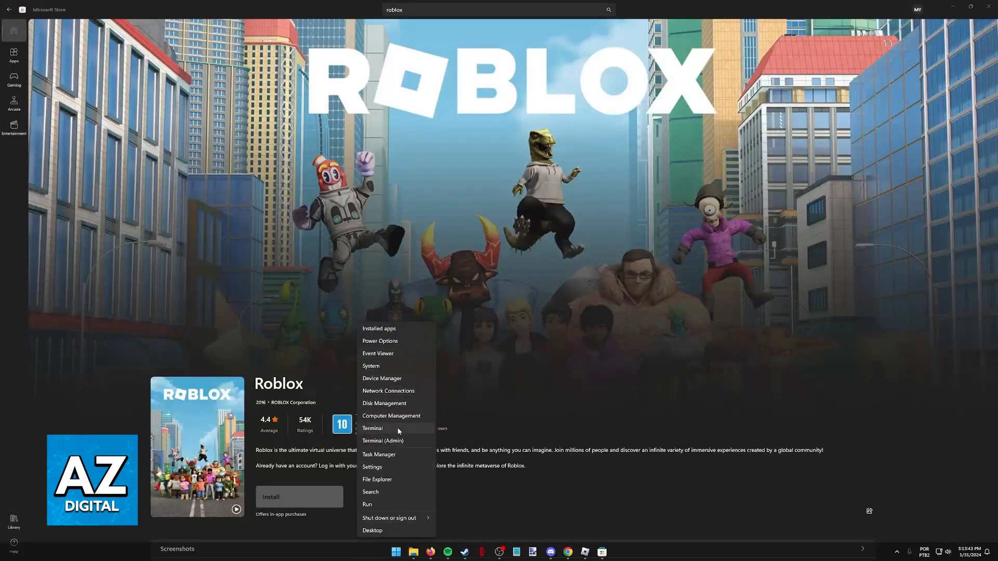
mouse_move(381, 383)
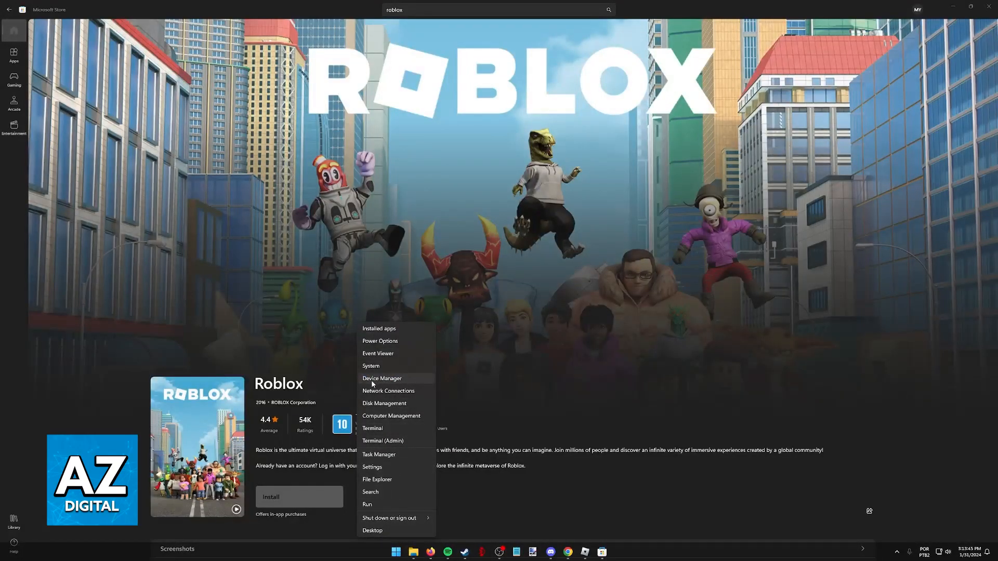
mouse_move(375, 342)
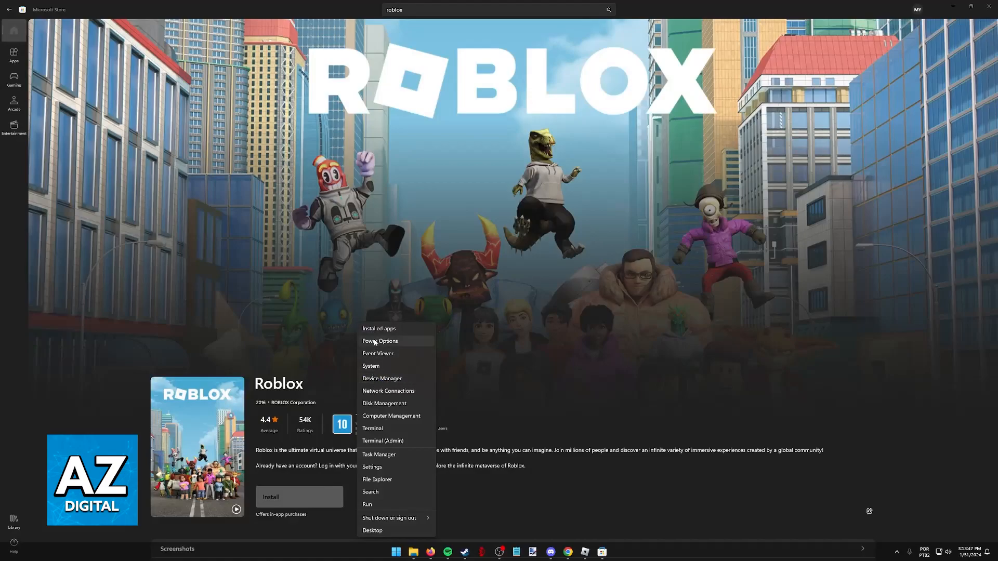
mouse_move(381, 378)
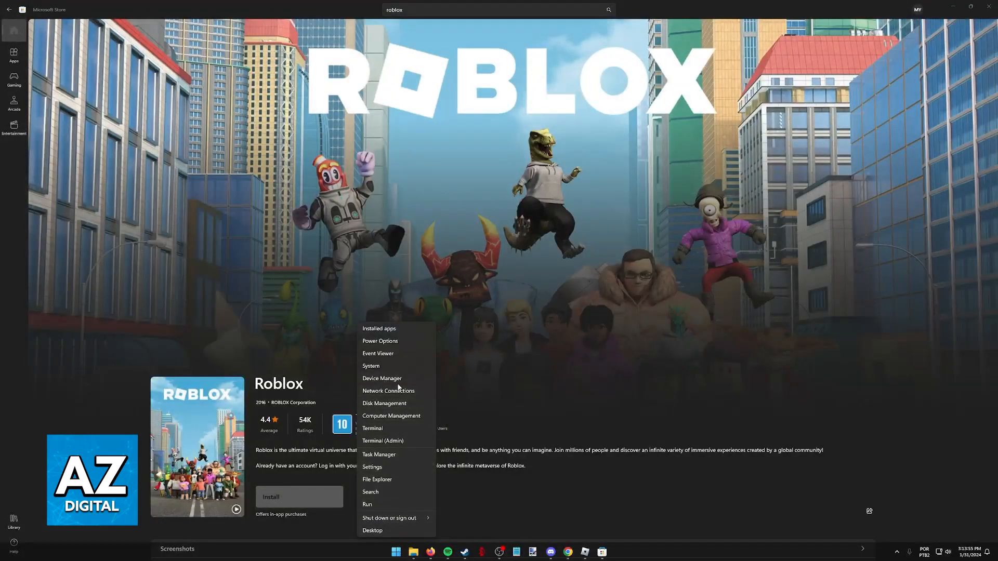
click(382, 379)
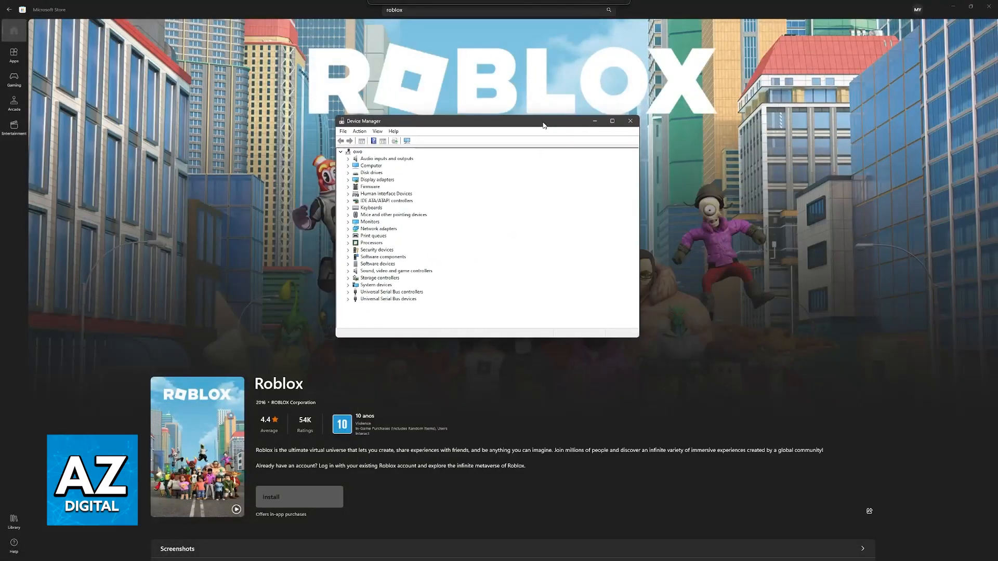
- Expand Display adapters to reveal and select the AMD Radeon RX 7800 XT card
click(376, 180)
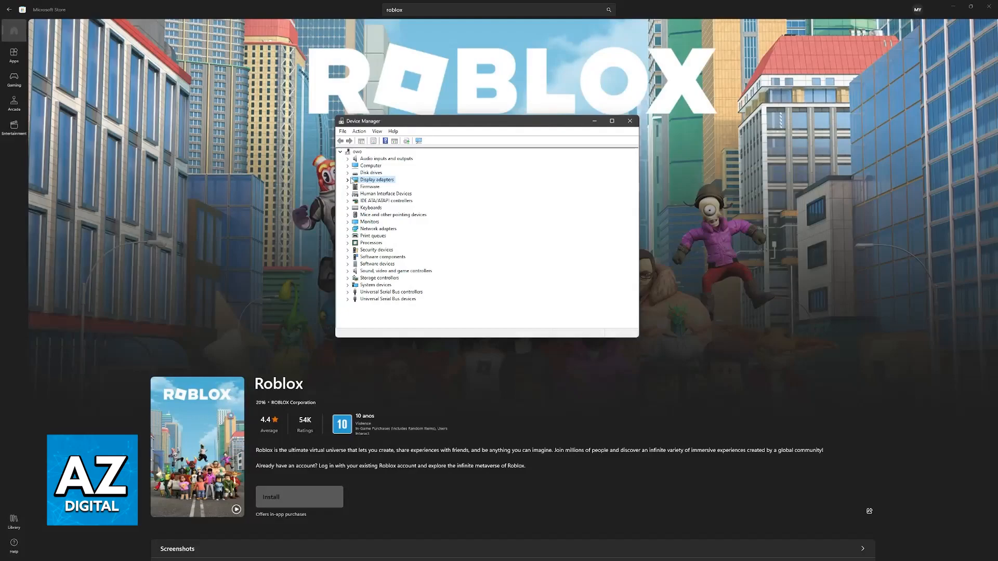
click(347, 180)
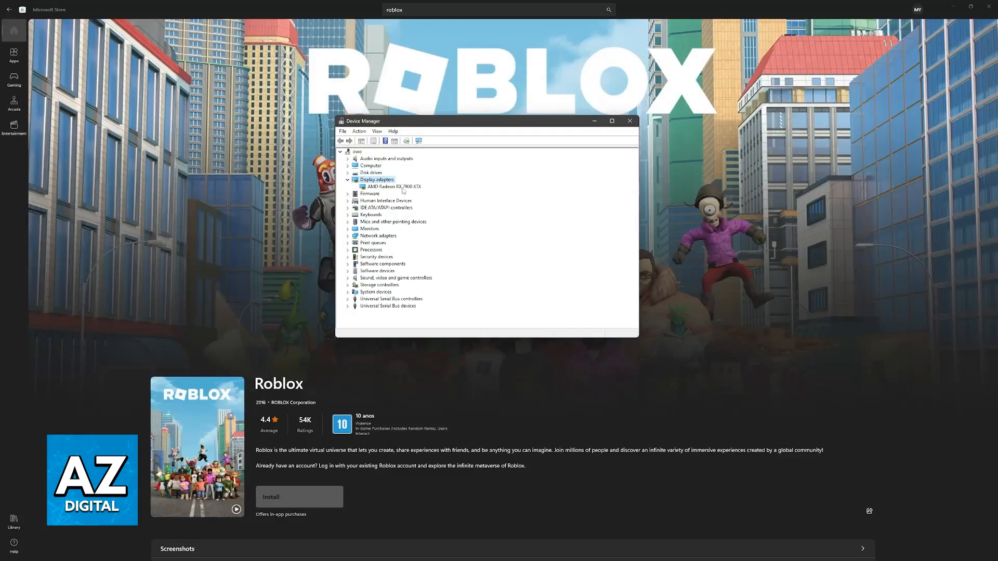
click(392, 186)
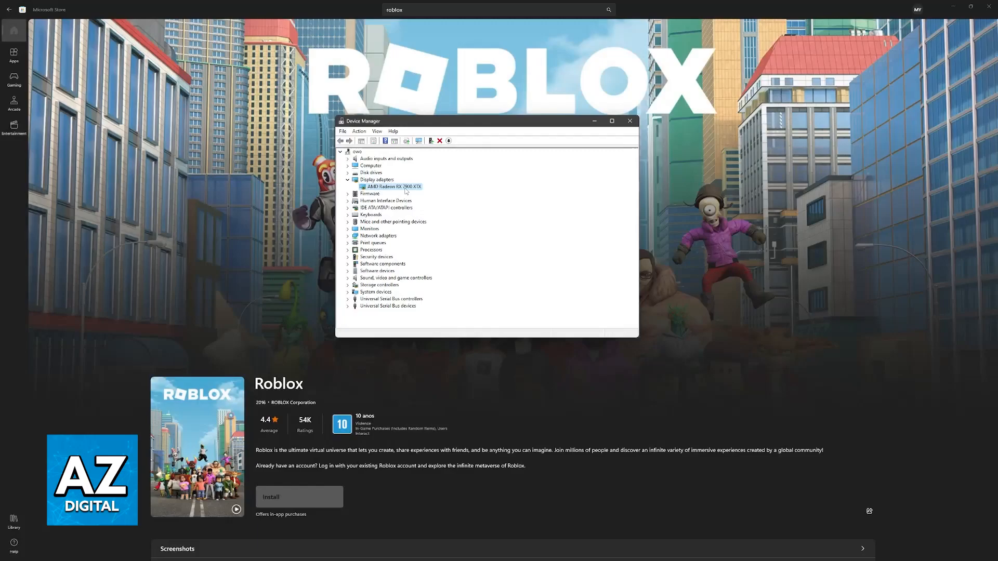
- Start Update driver for the AMD Radeon adapter from its context menu
right_click(386, 186)
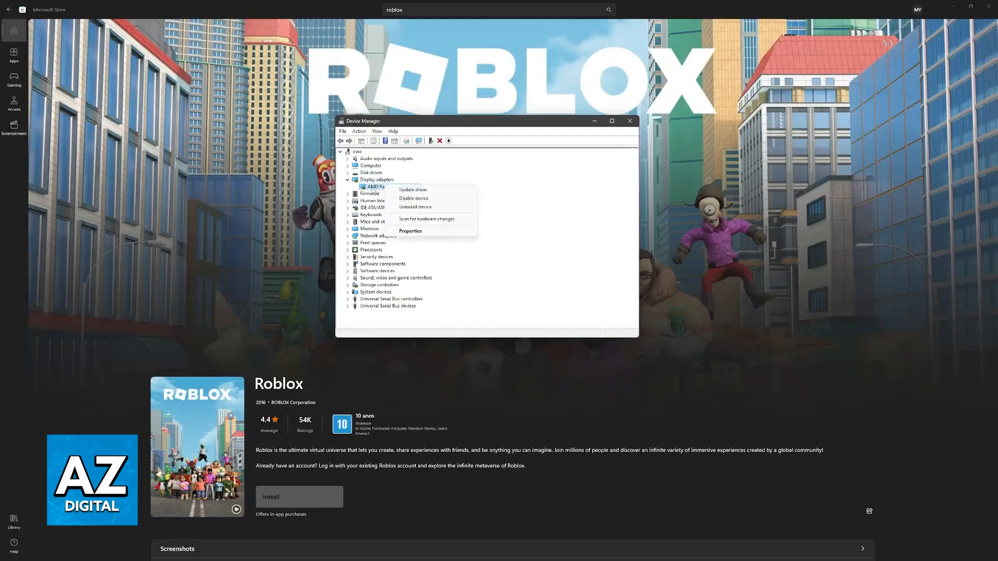
click(412, 189)
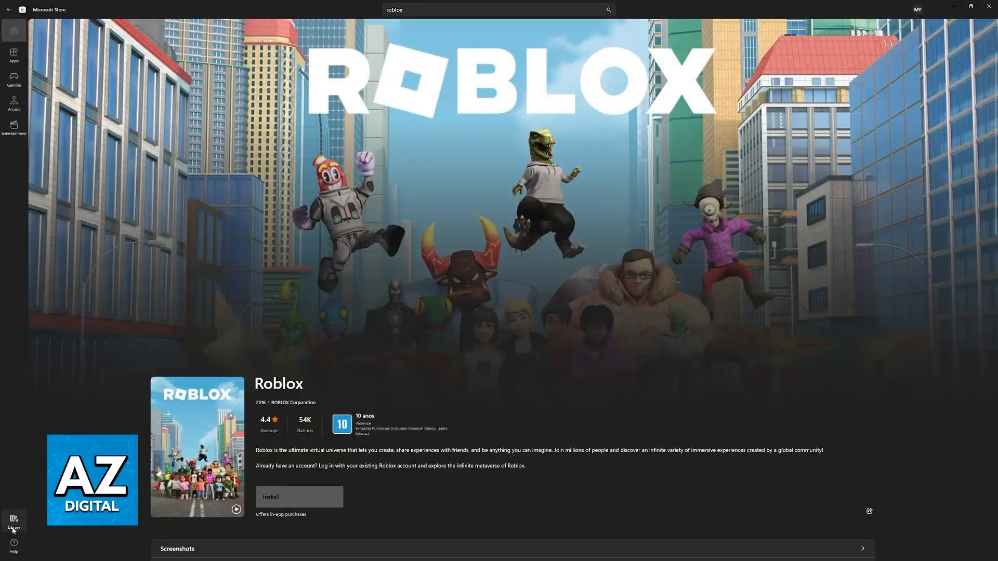
mouse_move(374, 335)
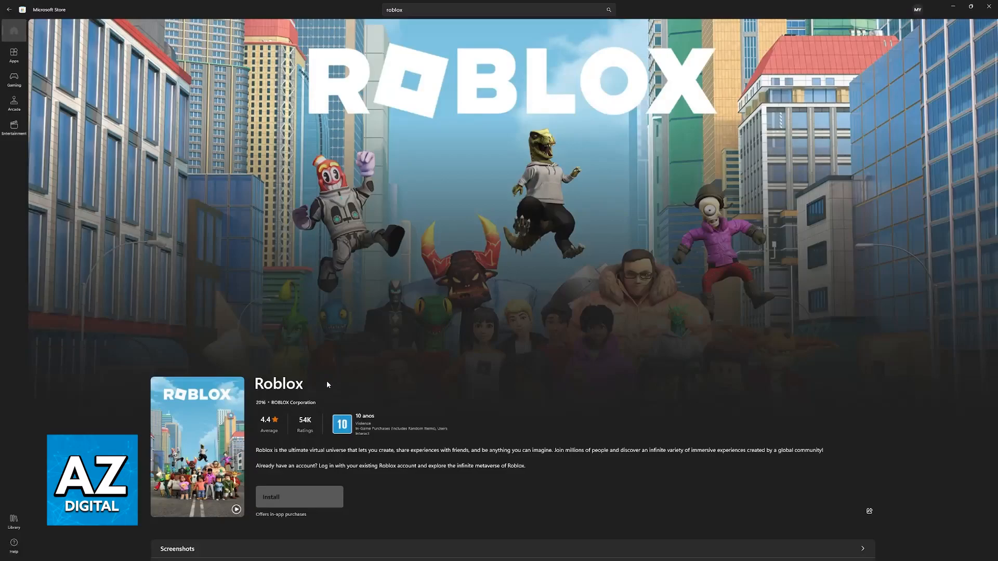
mouse_move(501, 291)
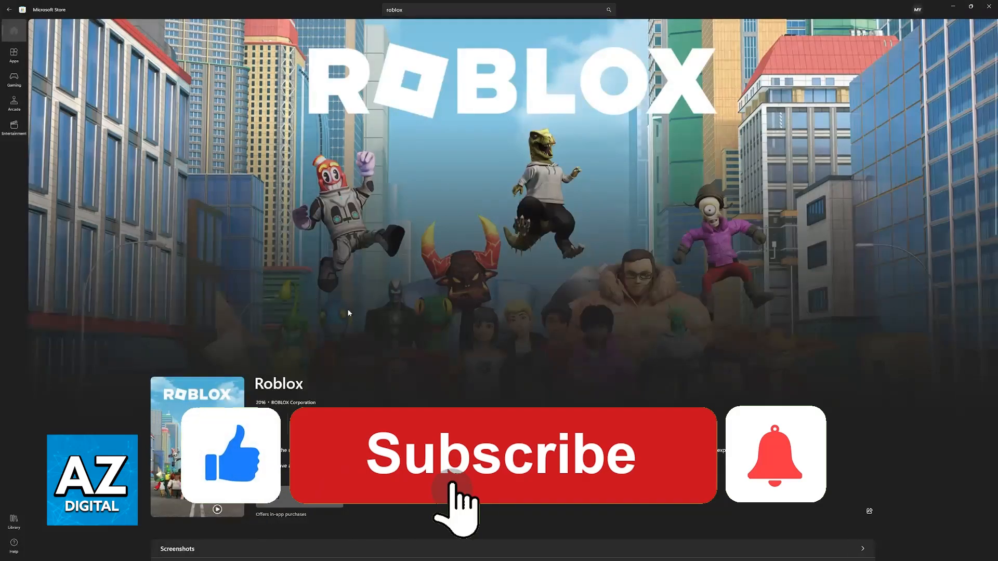
click(501, 455)
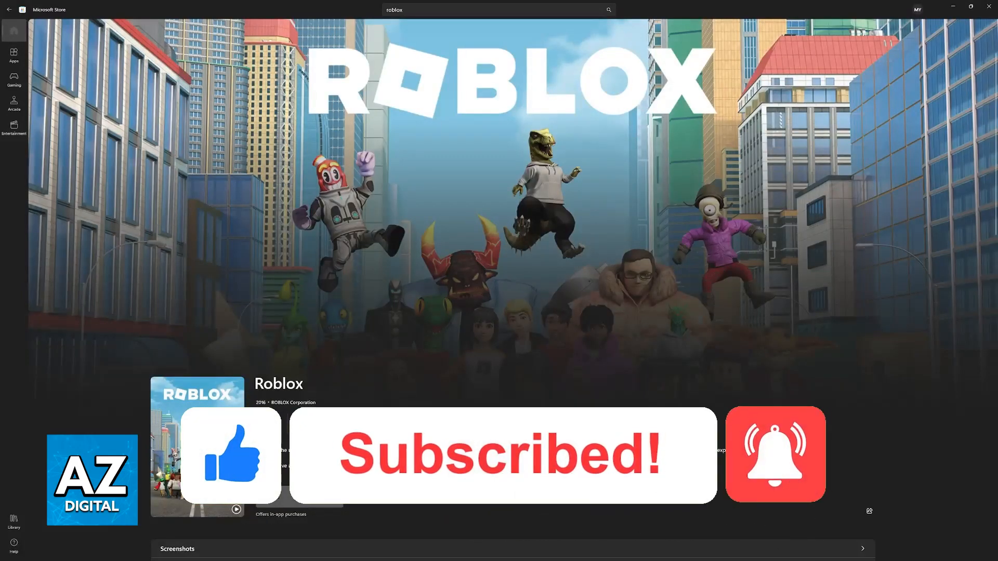
mouse_move(328, 384)
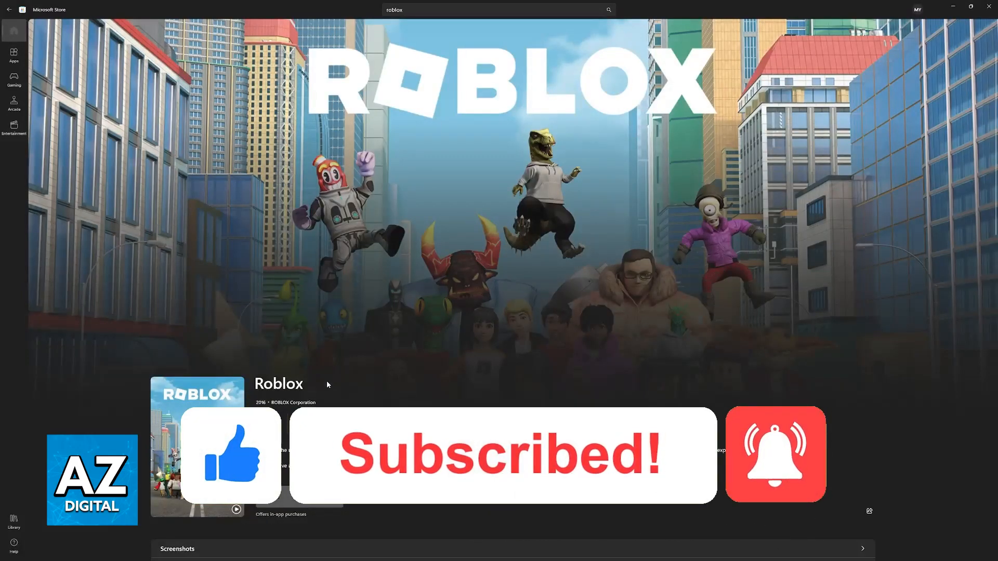